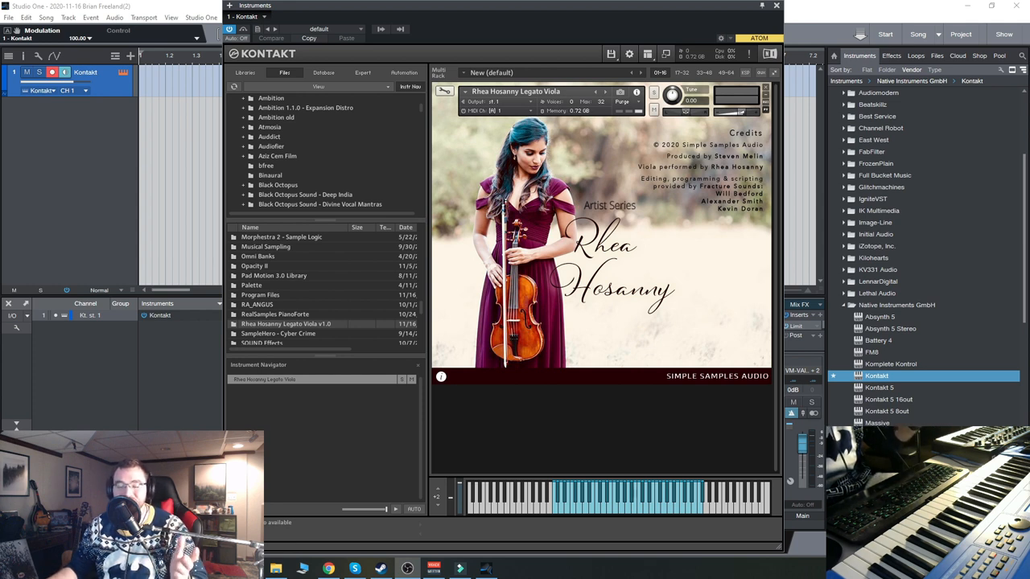
pyautogui.moveTo(622, 176)
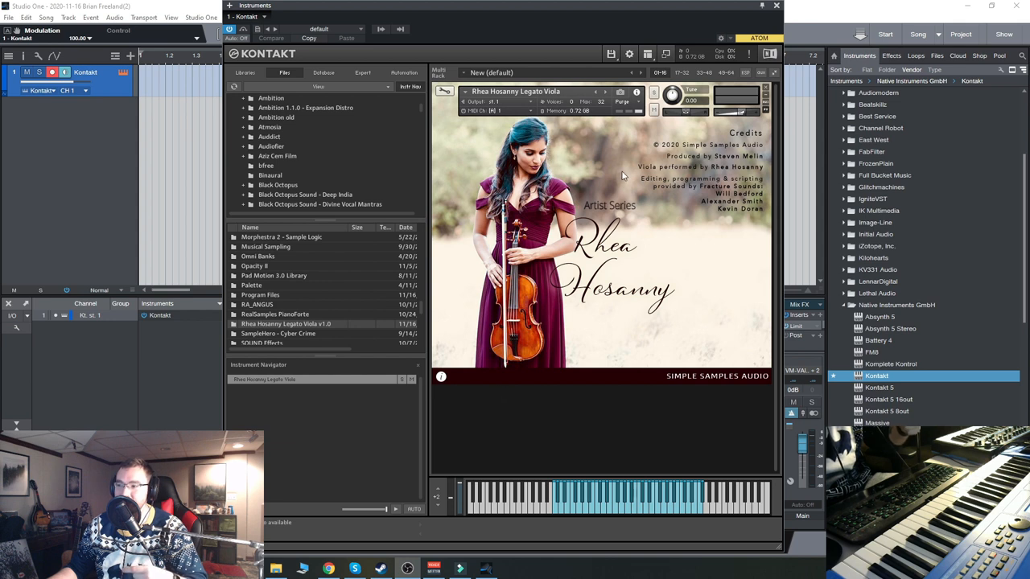
pyautogui.moveTo(645, 274)
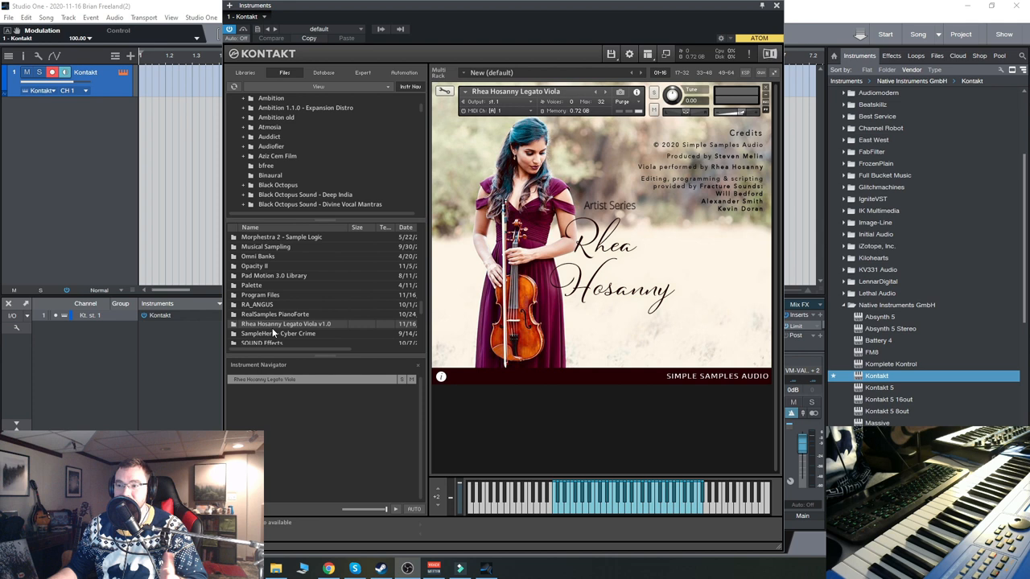
pyautogui.moveTo(638, 23)
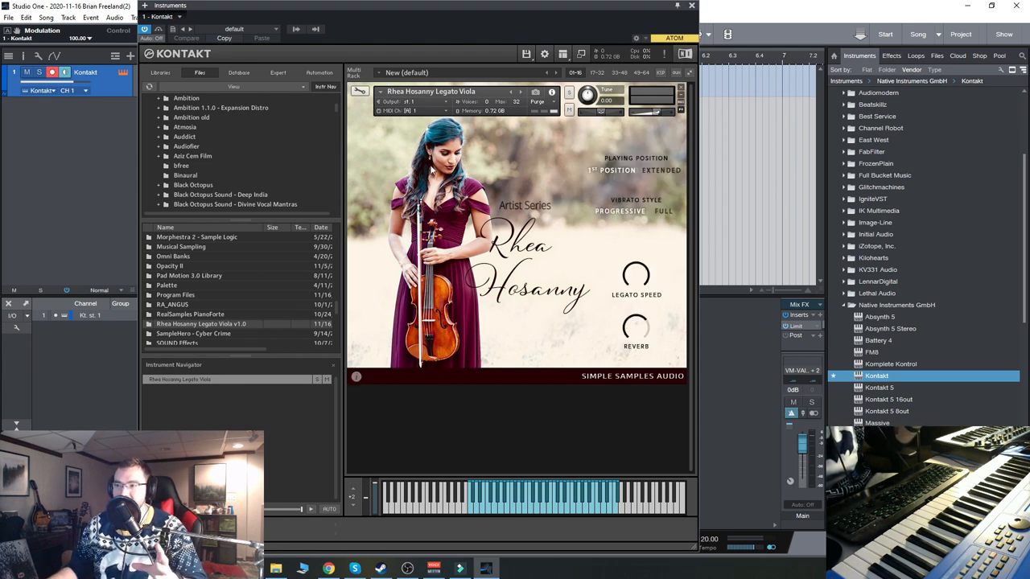
pyautogui.moveTo(643, 280)
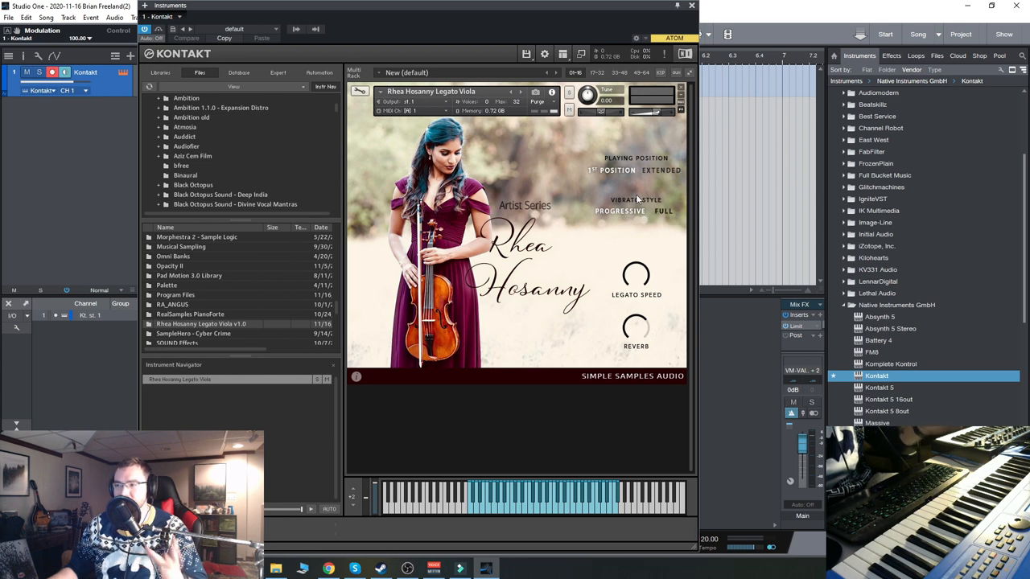
# Step: Dismiss the credits overlay to reveal the viola's playing position, vibrato, legato speed and reverb controls
pyautogui.click(660, 170)
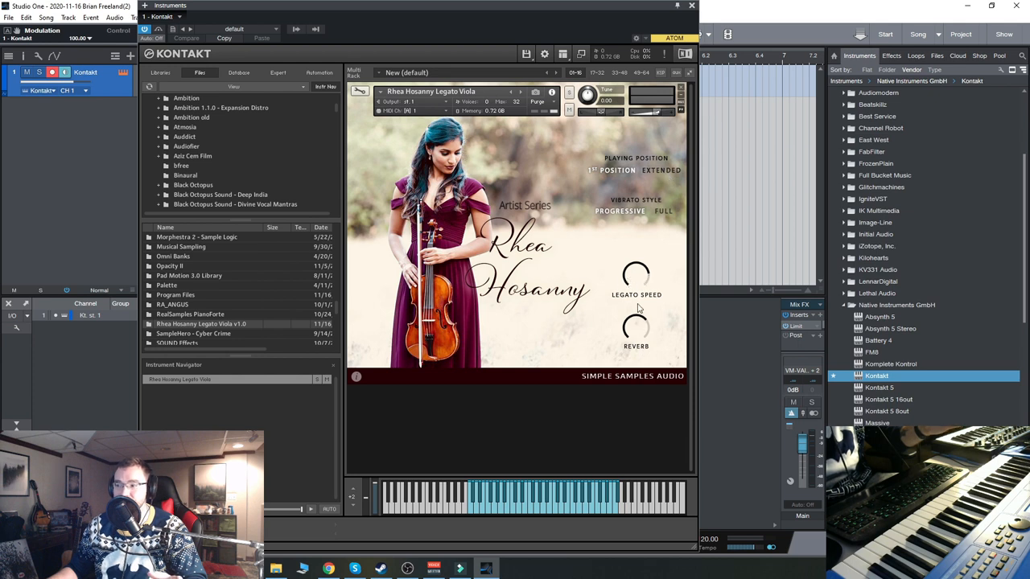
pyautogui.moveTo(523, 308)
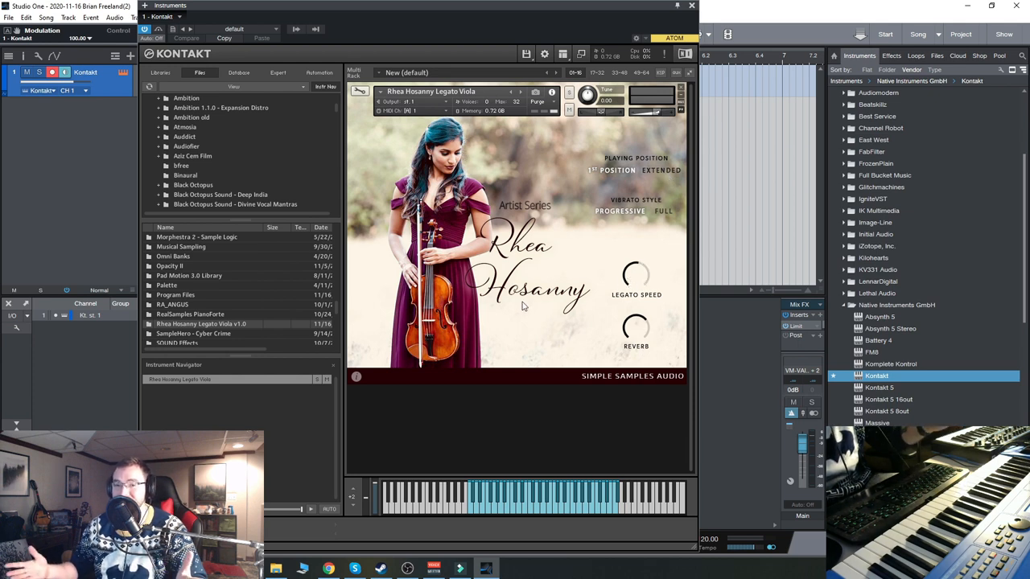